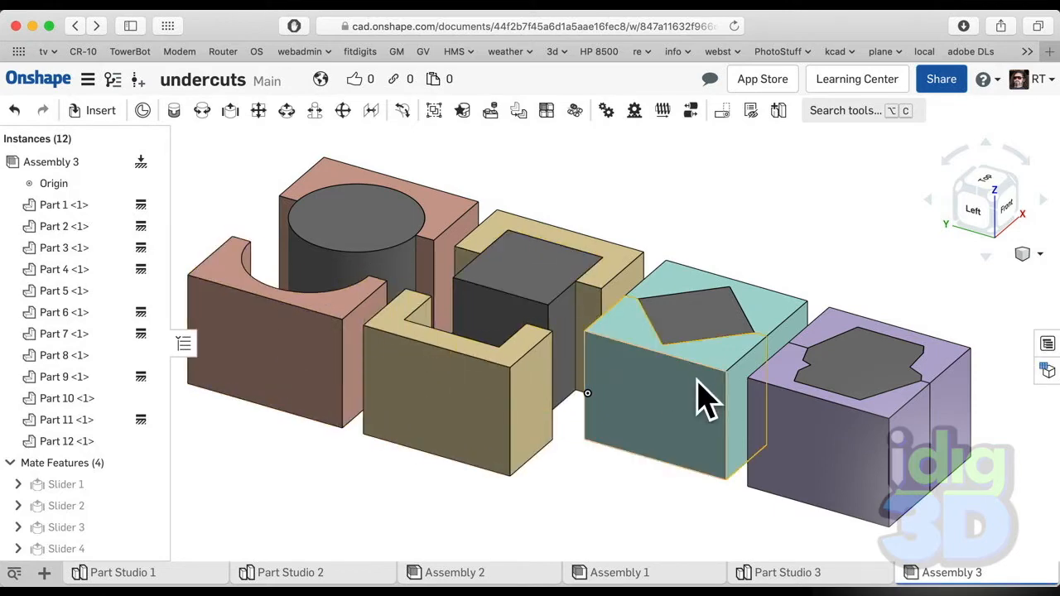
Slide the teal piece, then the purple piece, out of their undercut pockets
drag(703, 389, 679, 430)
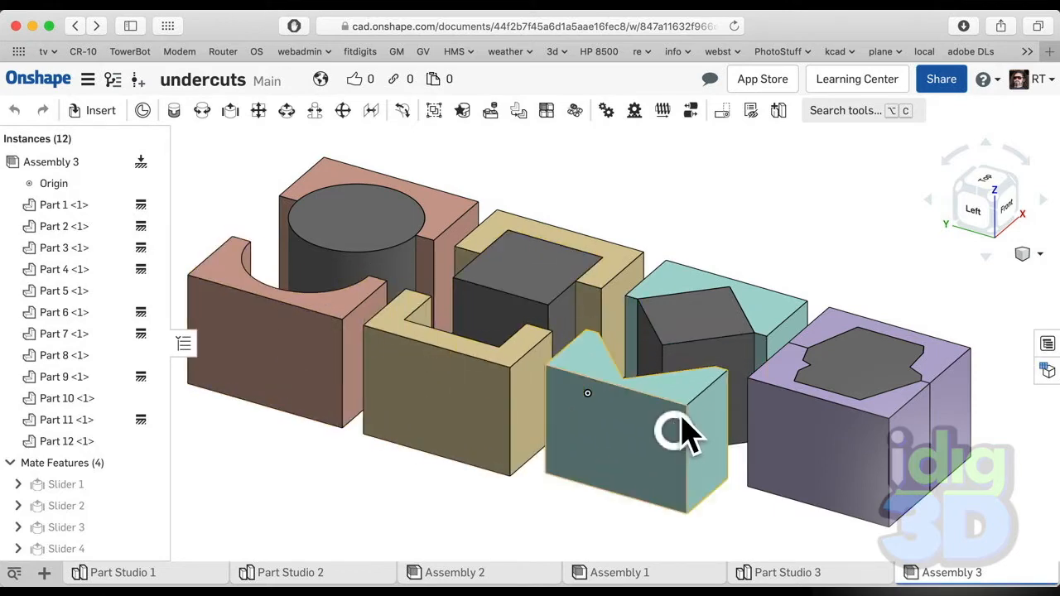
mouse_move(584, 406)
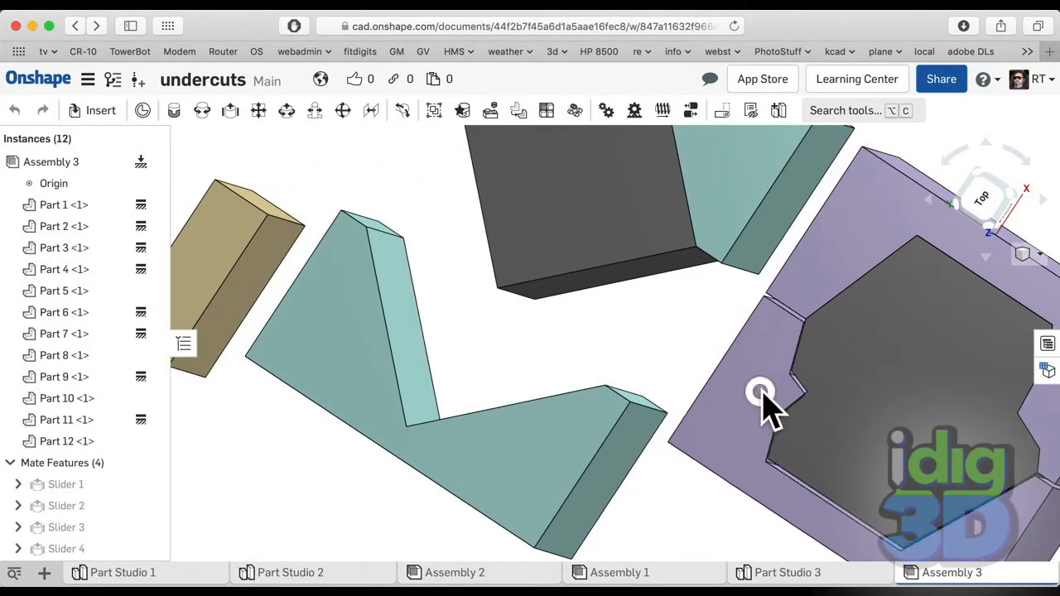
drag(760, 393, 760, 381)
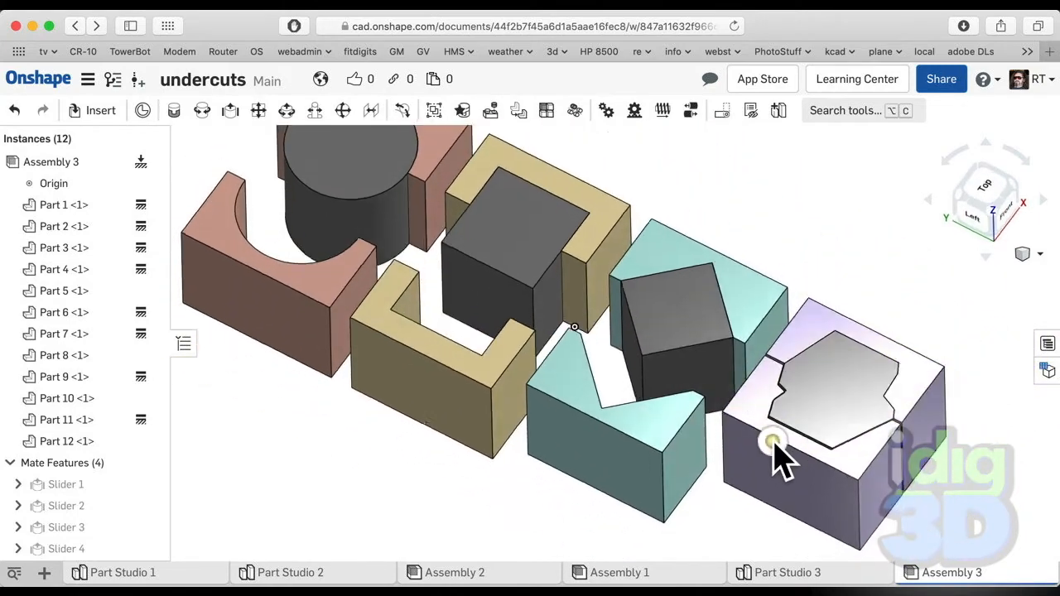
drag(774, 443, 902, 406)
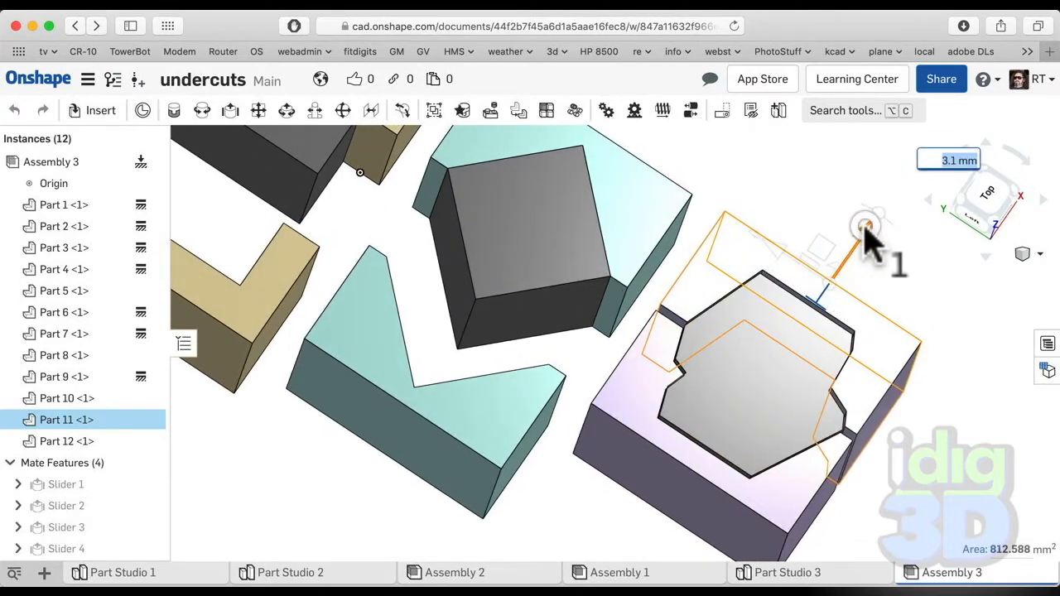
drag(866, 236, 866, 257)
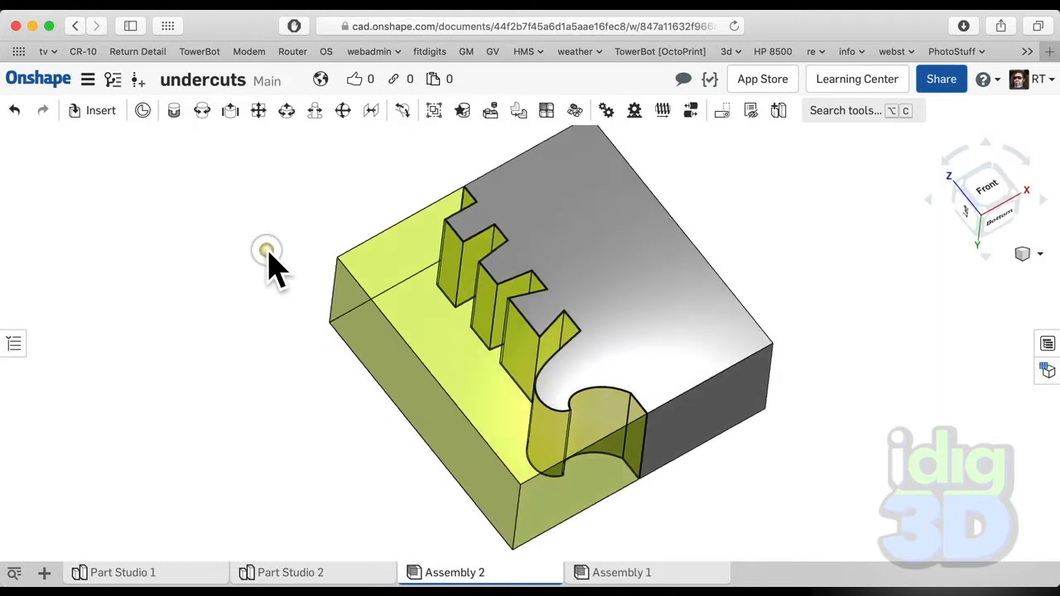
Orbit Assembly 2 to a front view and slide the grey toothed part into the yellow teeth
drag(270, 253, 563, 285)
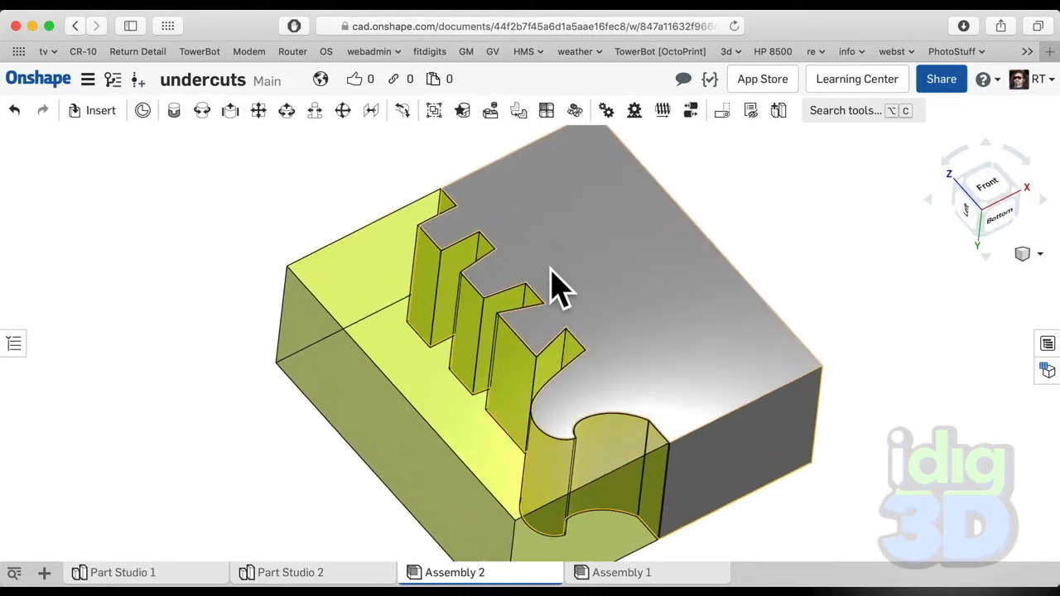
drag(563, 286, 447, 393)
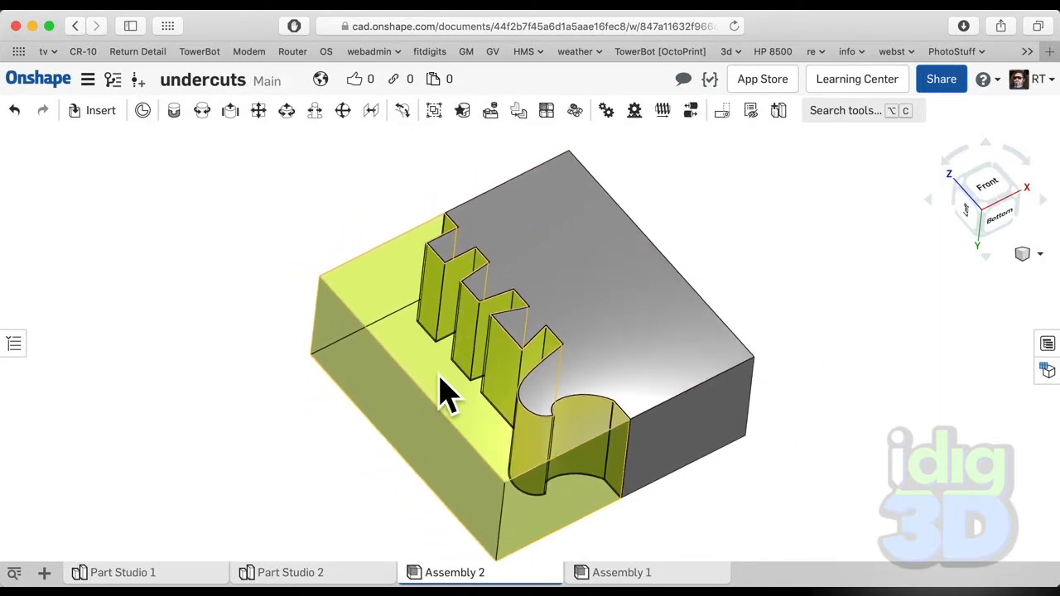
drag(447, 393, 447, 372)
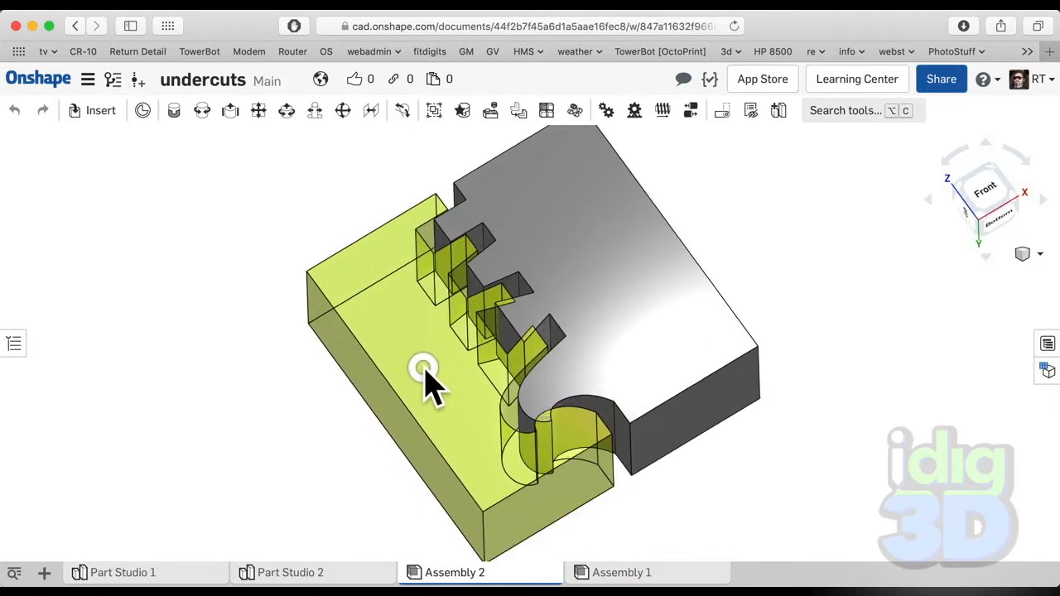
drag(422, 368, 451, 389)
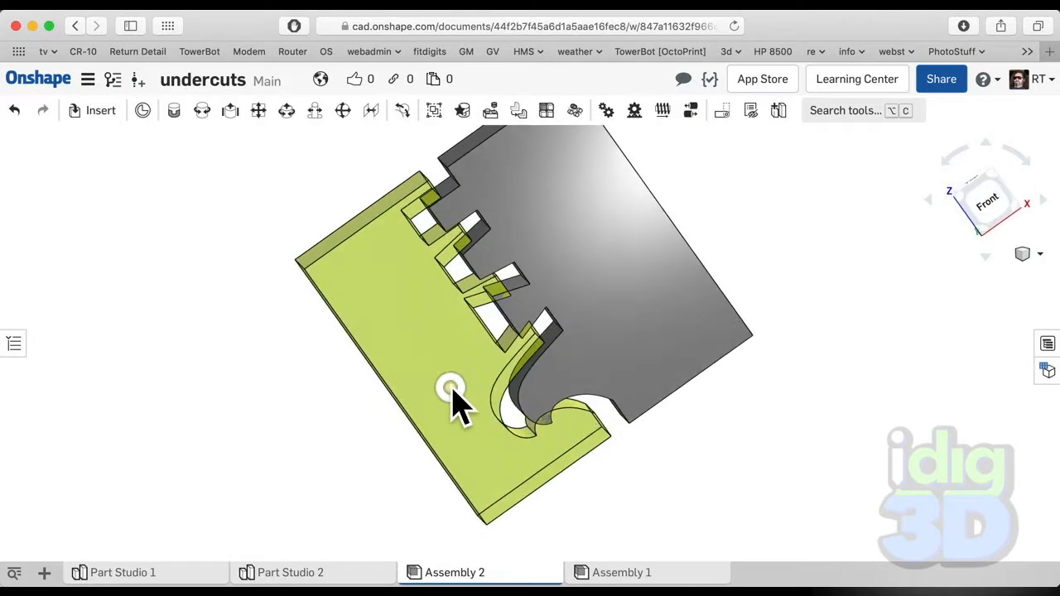
drag(451, 390, 414, 220)
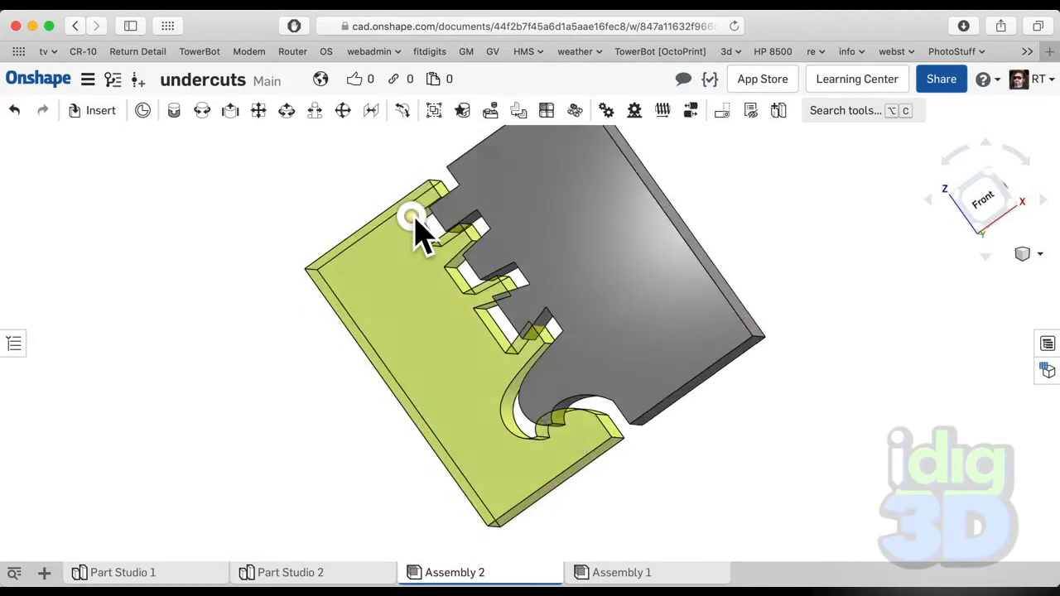
scroll(up, 3)
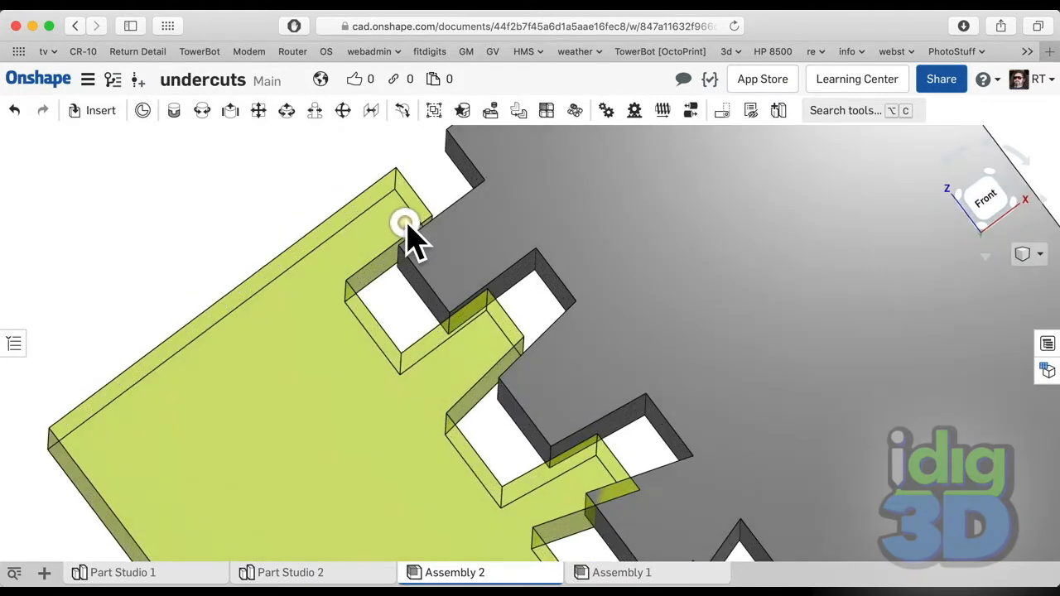
drag(405, 232, 422, 298)
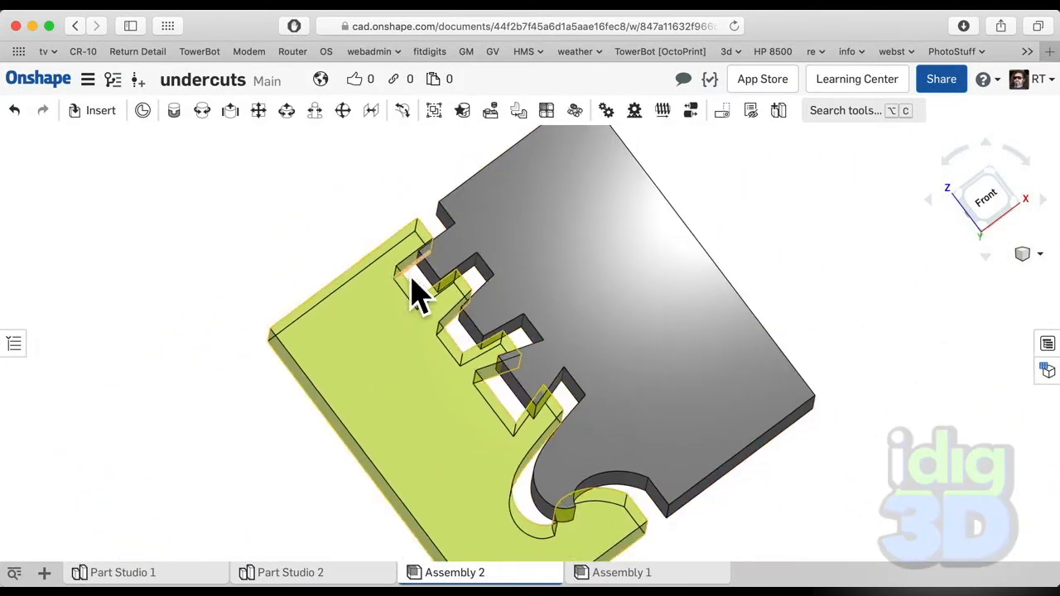
drag(414, 290, 472, 315)
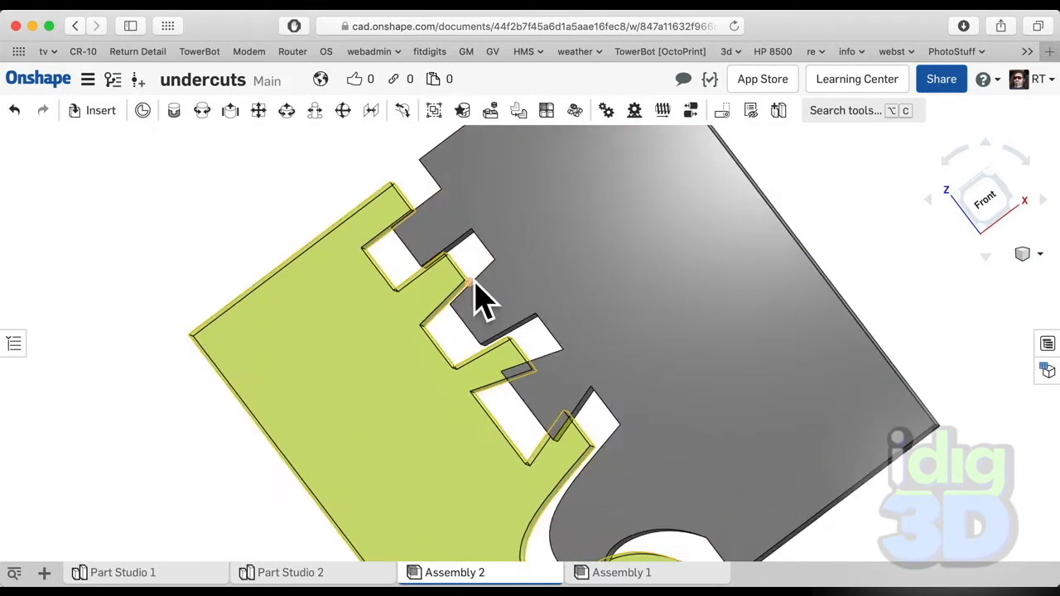
drag(476, 293, 521, 360)
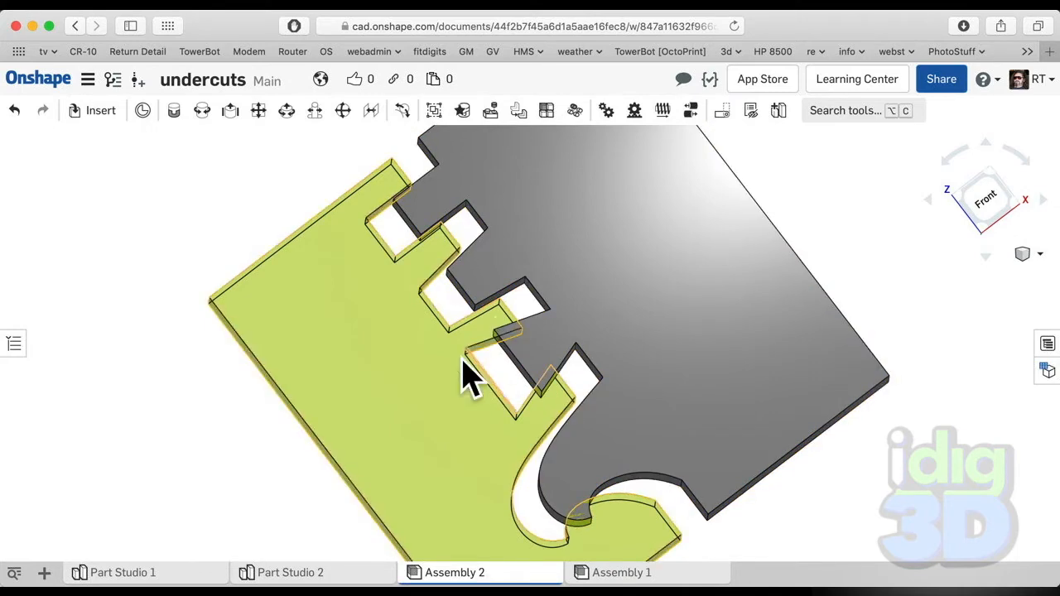
Orbit to an angled view and slide the grey part until its curved hook meets the yellow block
drag(471, 372, 521, 364)
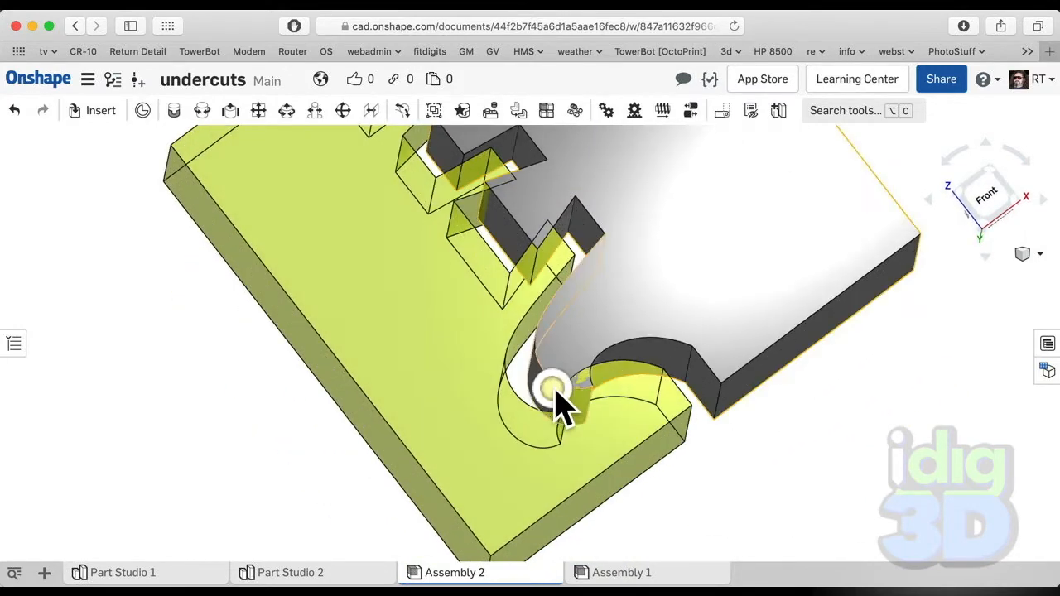
drag(555, 389, 687, 364)
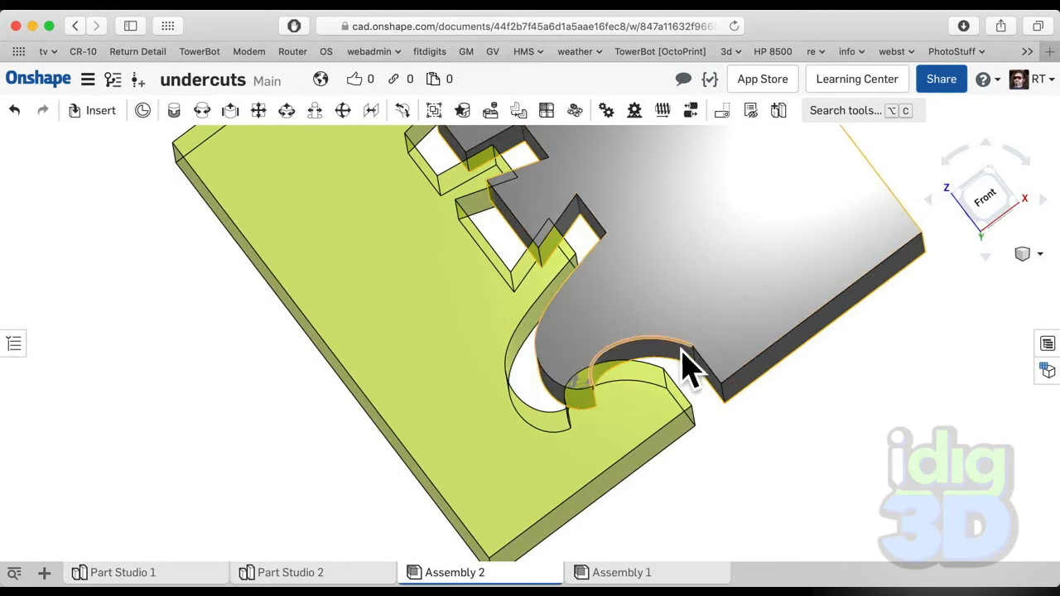
drag(687, 364, 592, 393)
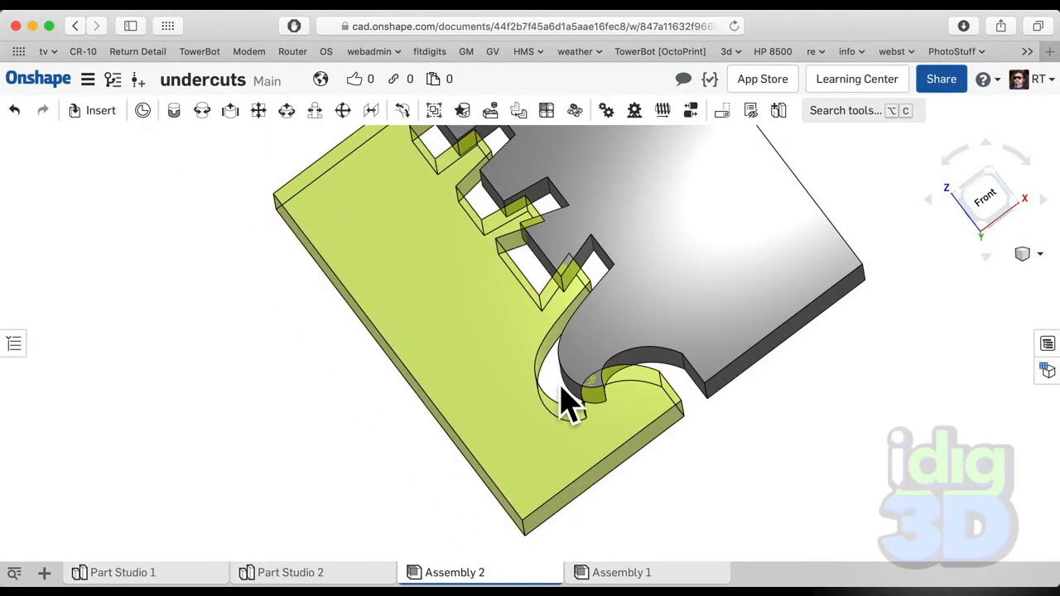
mouse_move(554, 406)
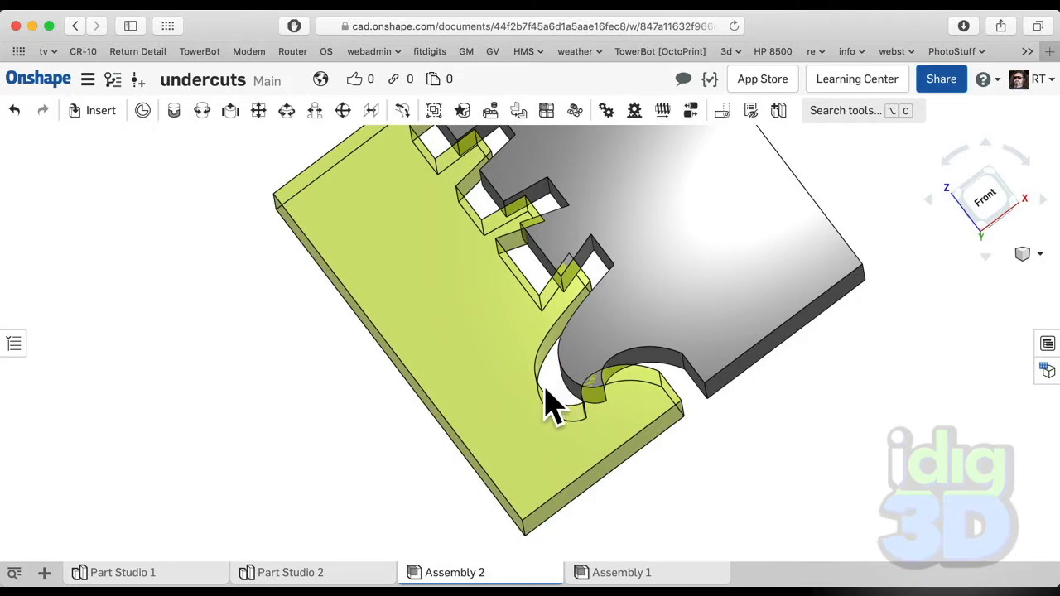
drag(554, 406, 568, 381)
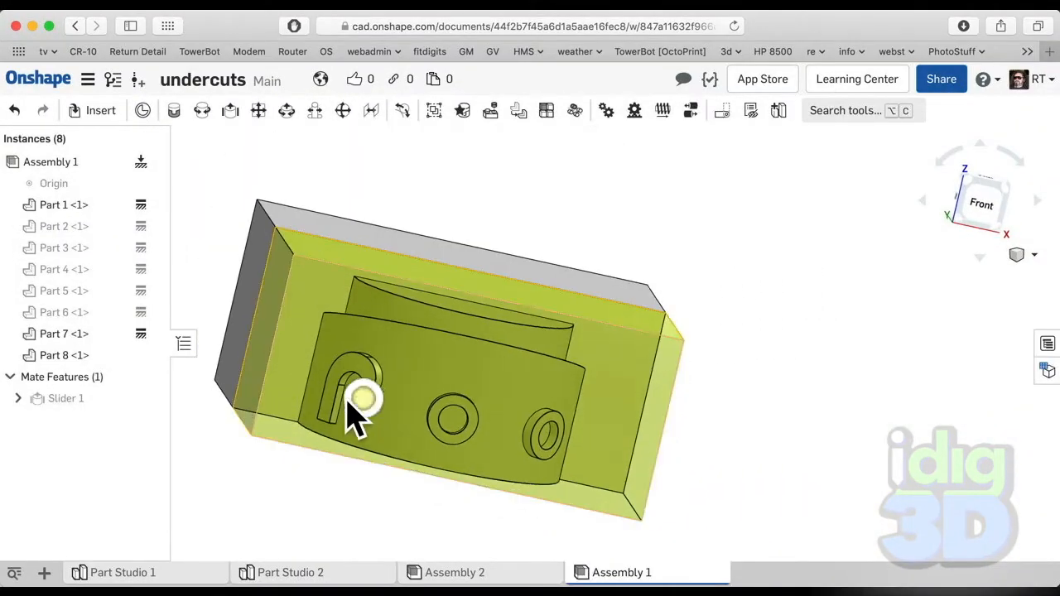
Orbit the mug body and translucent mold block through several angles to a front-right view
drag(364, 406, 381, 423)
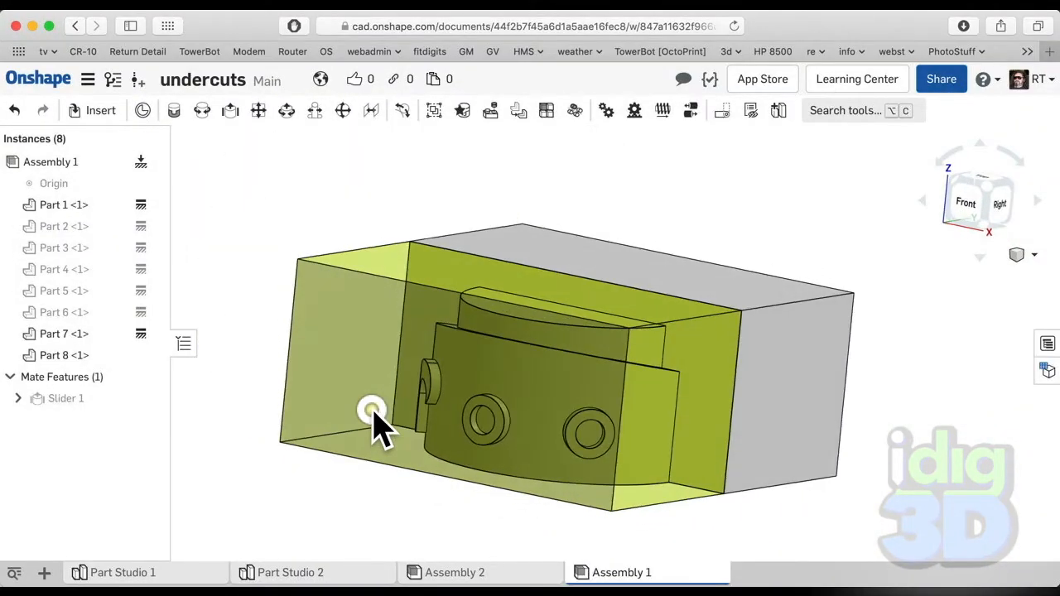
scroll(up, 3)
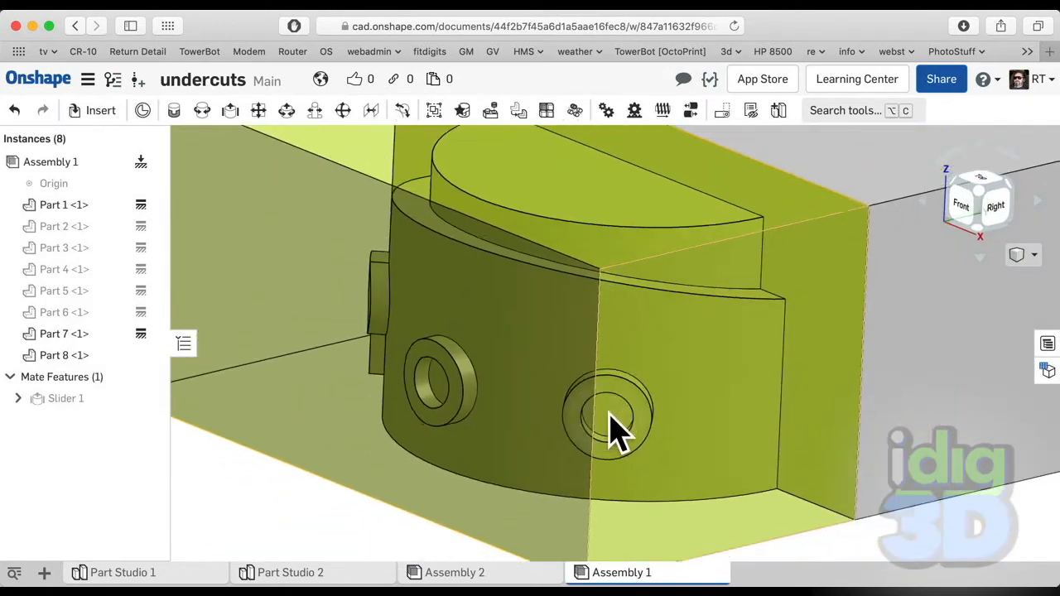
drag(621, 430, 608, 406)
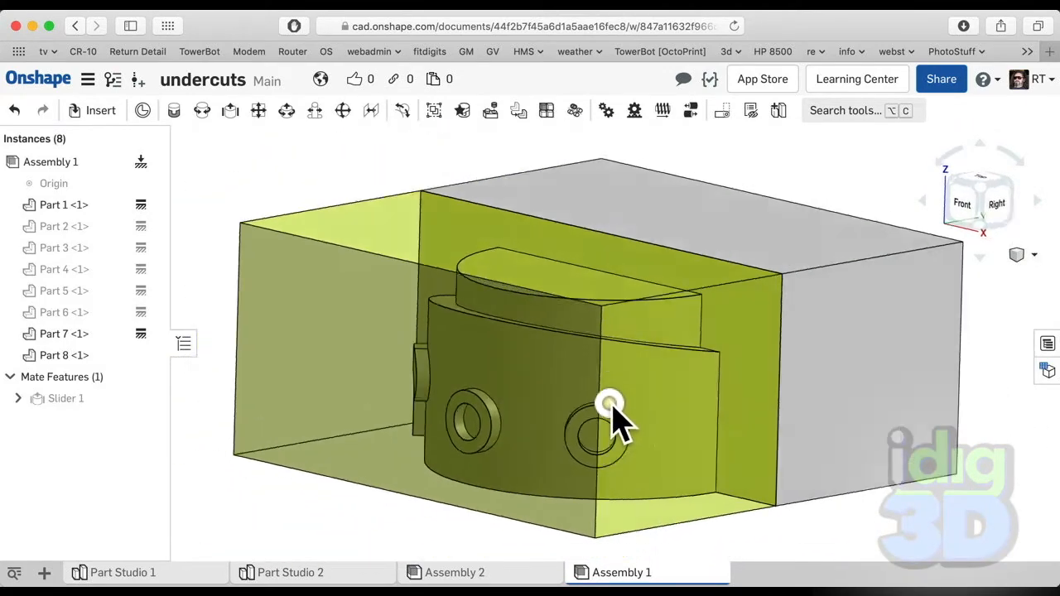
drag(609, 406, 679, 368)
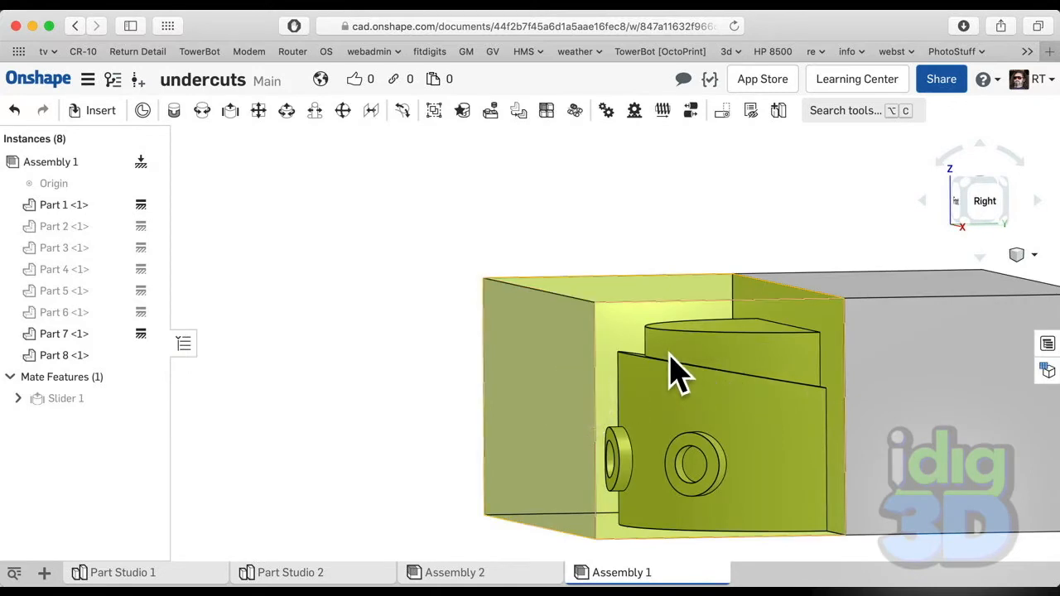
mouse_move(791, 394)
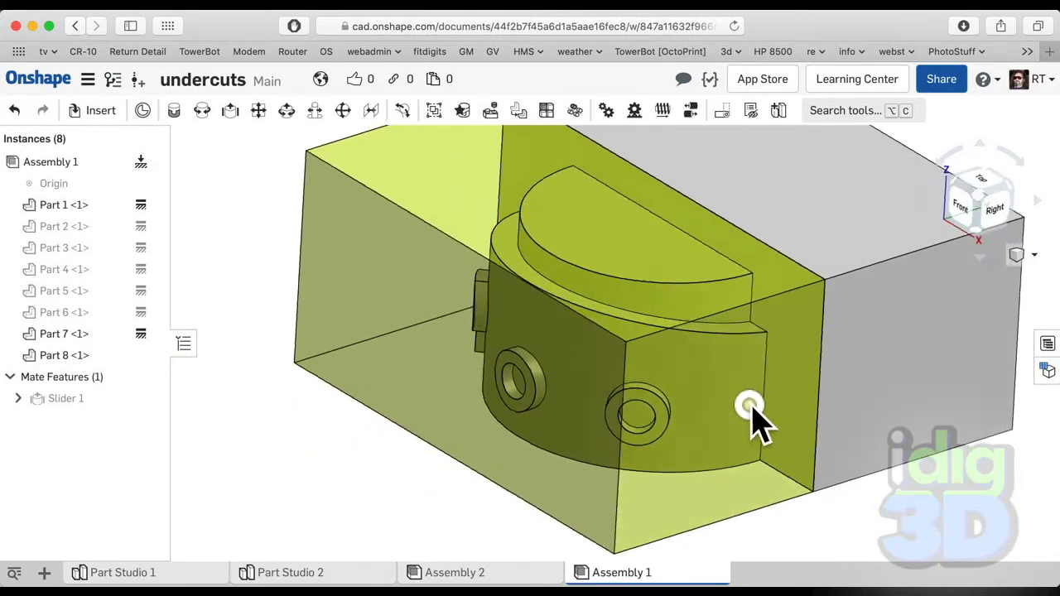
drag(749, 406, 569, 364)
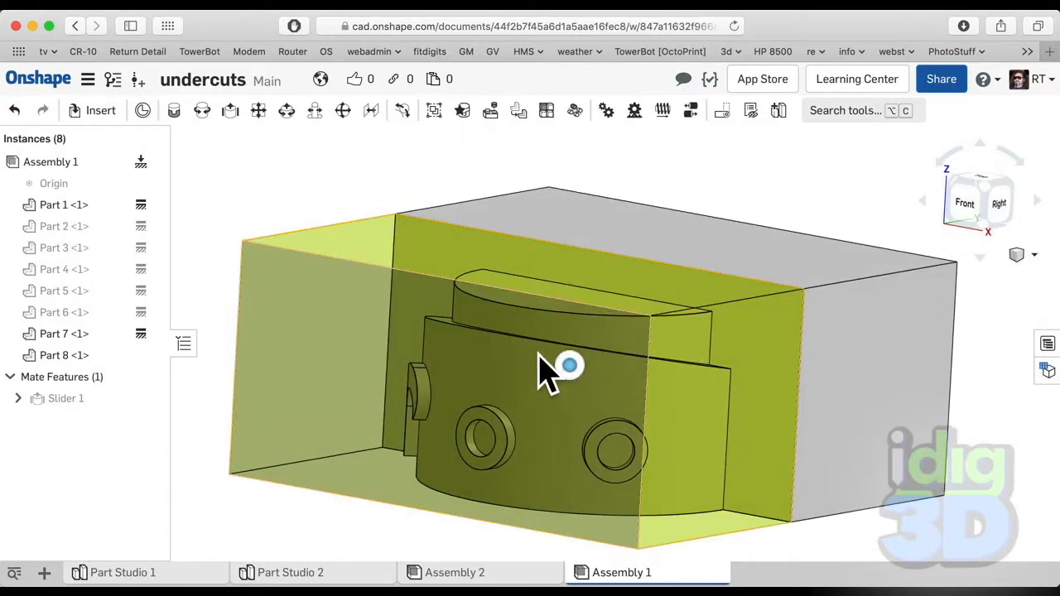
drag(569, 364, 443, 329)
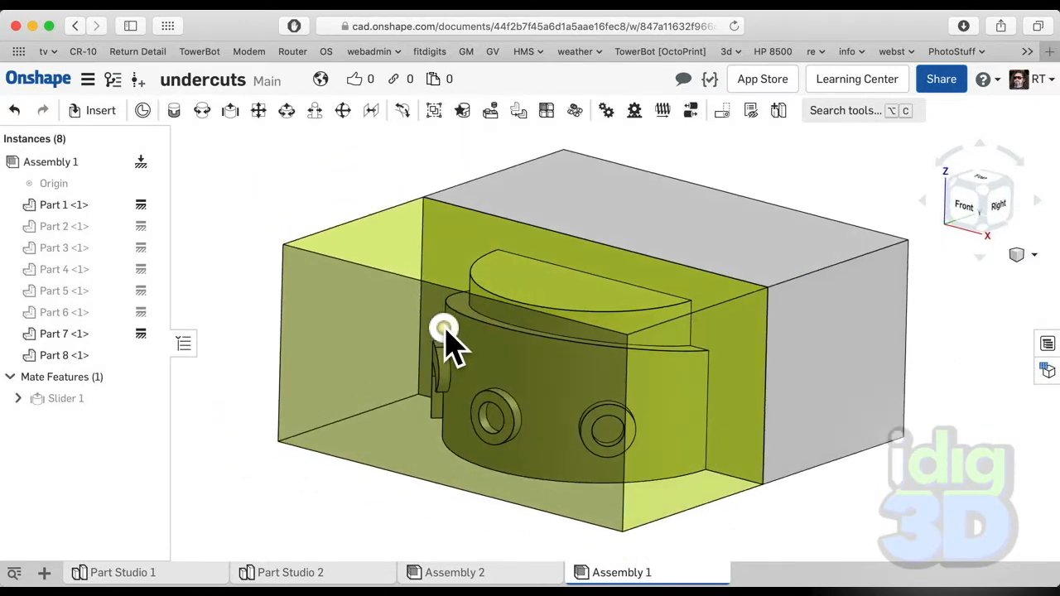
drag(443, 327, 662, 315)
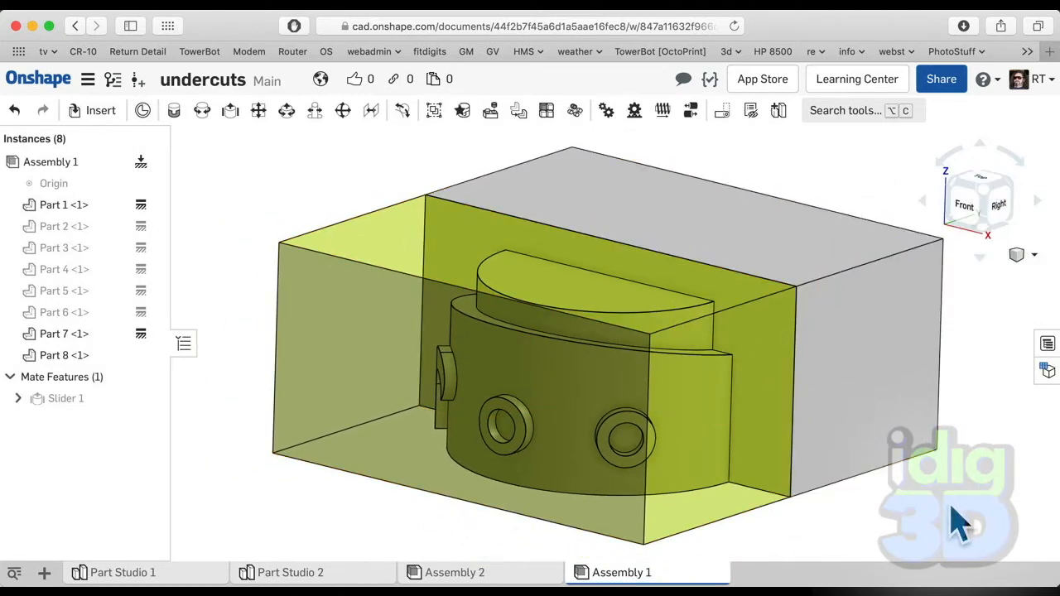
mouse_move(1018, 310)
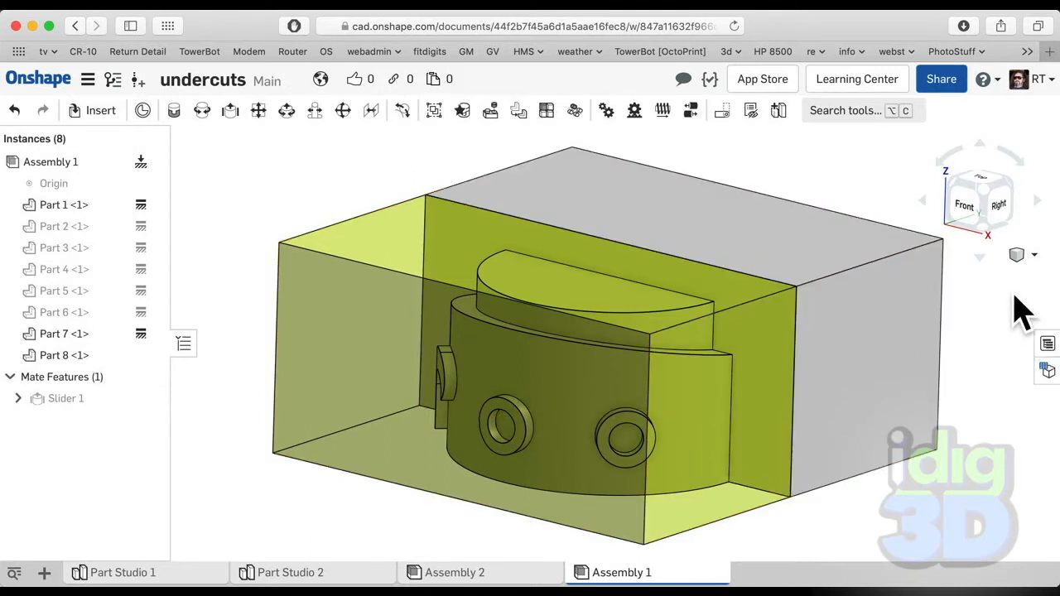
Start interference detection with Part 1 and Part 8 as the analyzed instances
click(1033, 255)
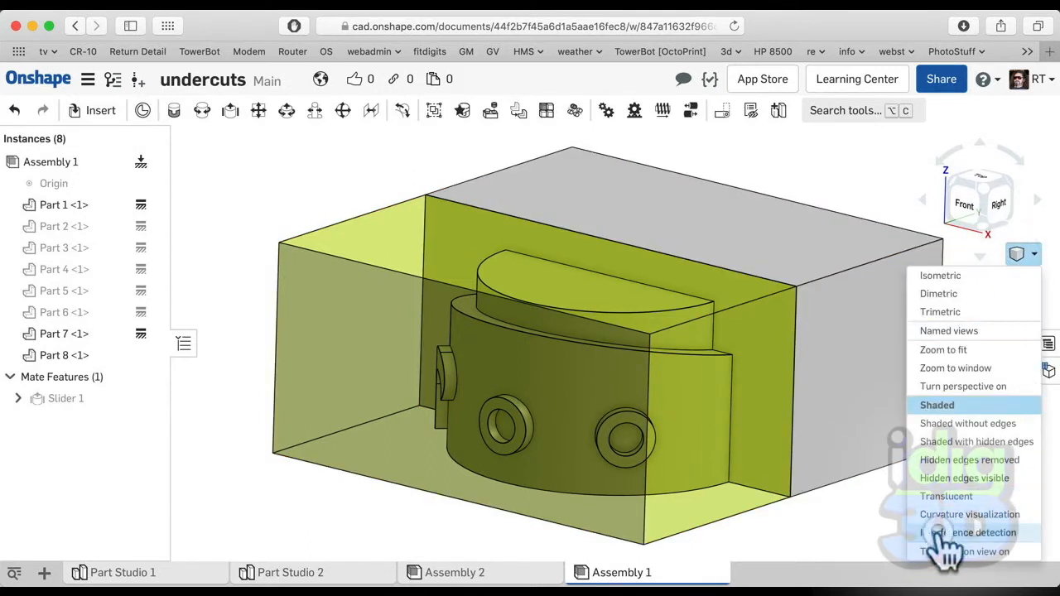
click(969, 532)
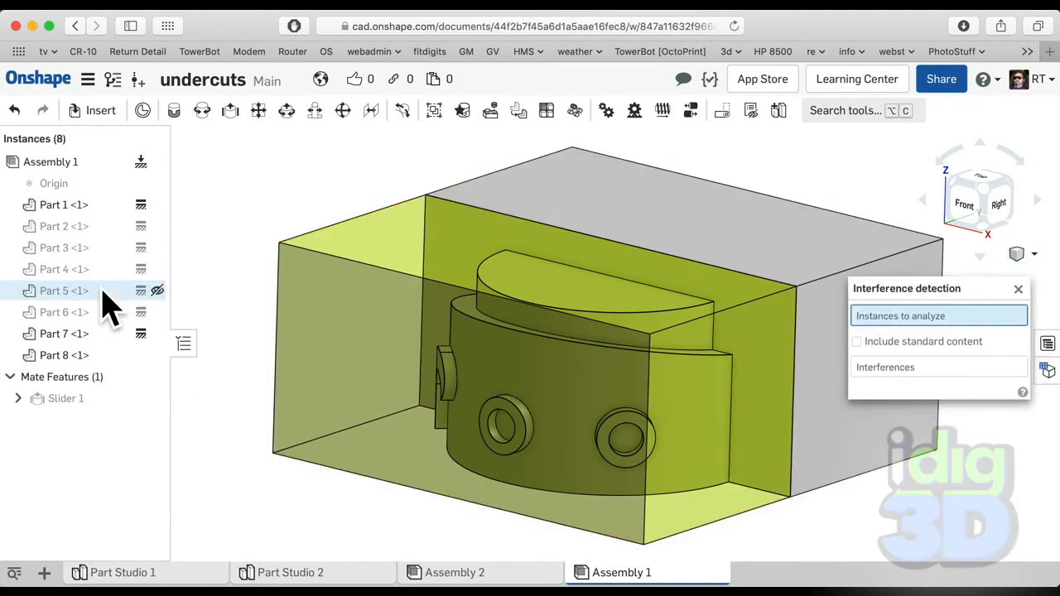
click(64, 205)
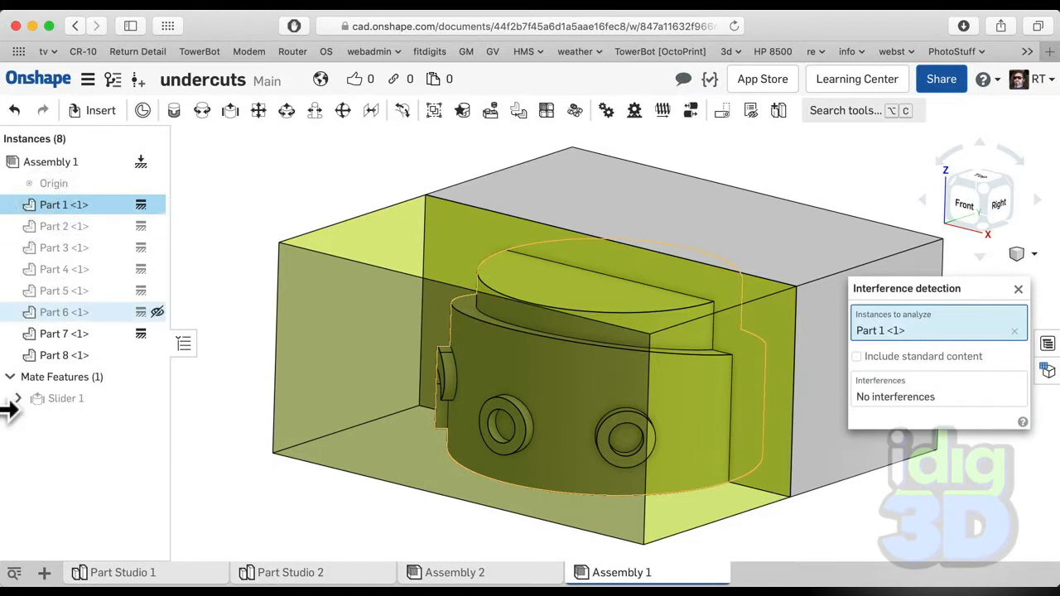
click(64, 354)
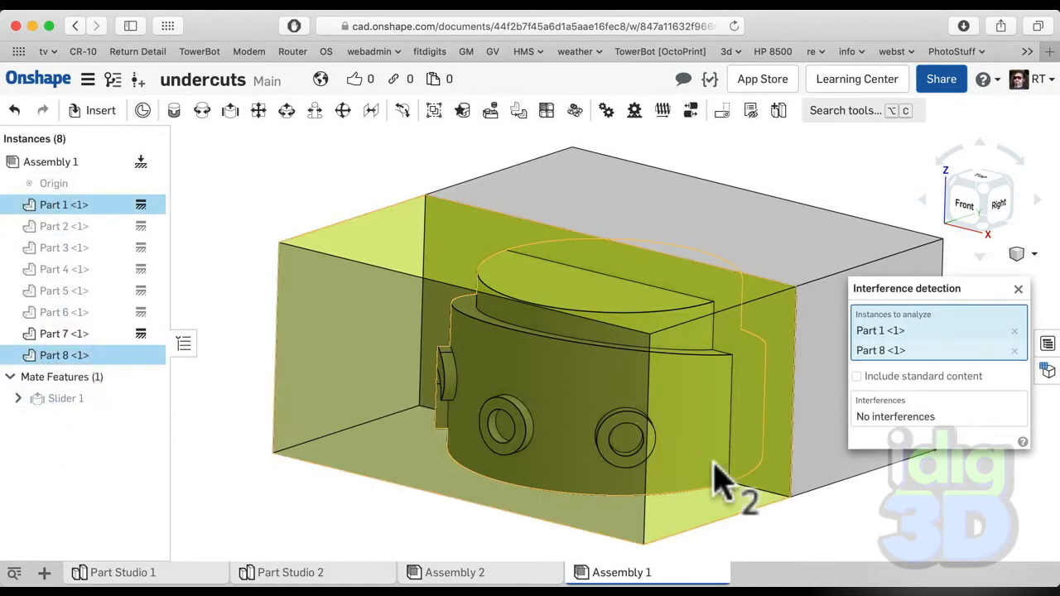
mouse_move(645, 377)
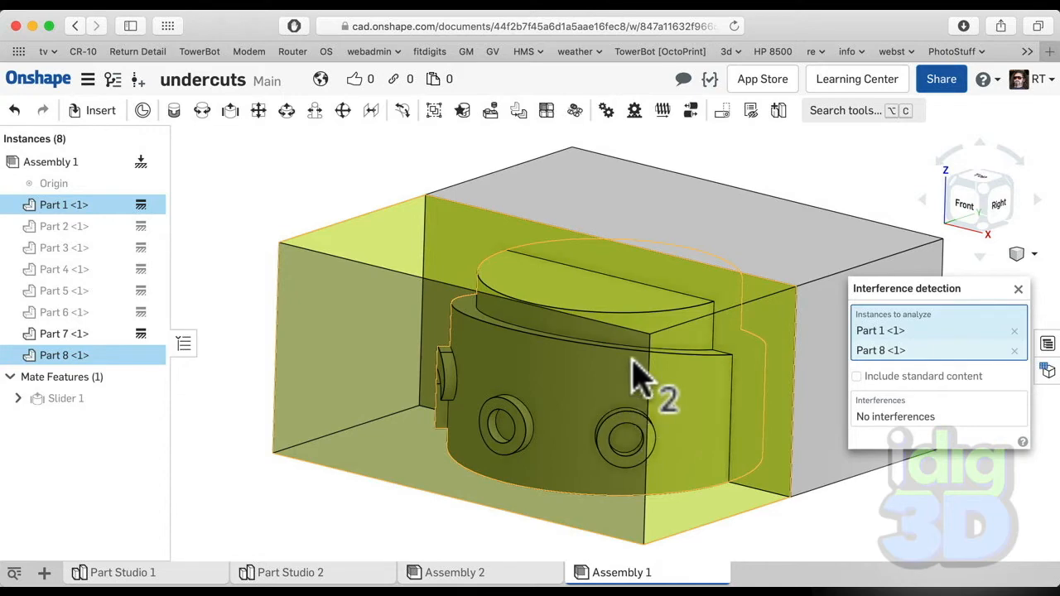
mouse_move(624, 497)
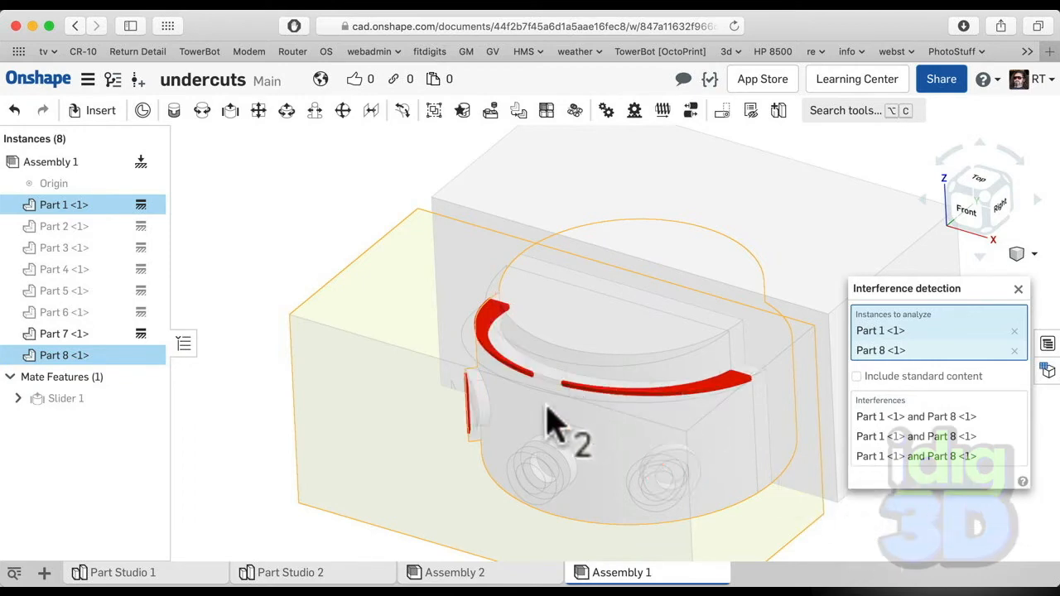
Orbit left, above and front-right to inspect the three red Part 1–Part 8 overlaps
drag(555, 418, 645, 439)
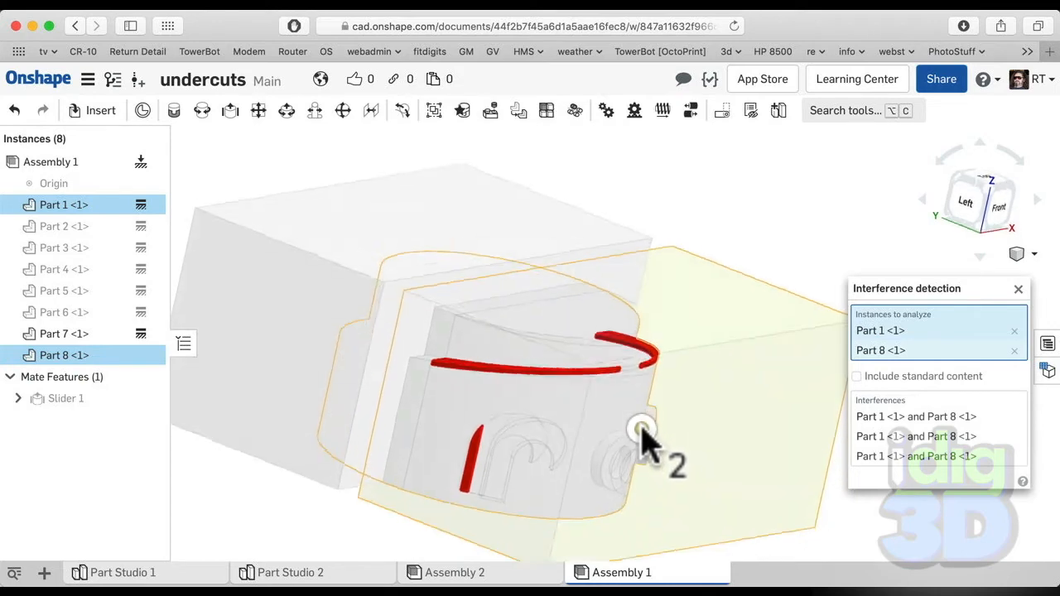
drag(642, 431, 630, 476)
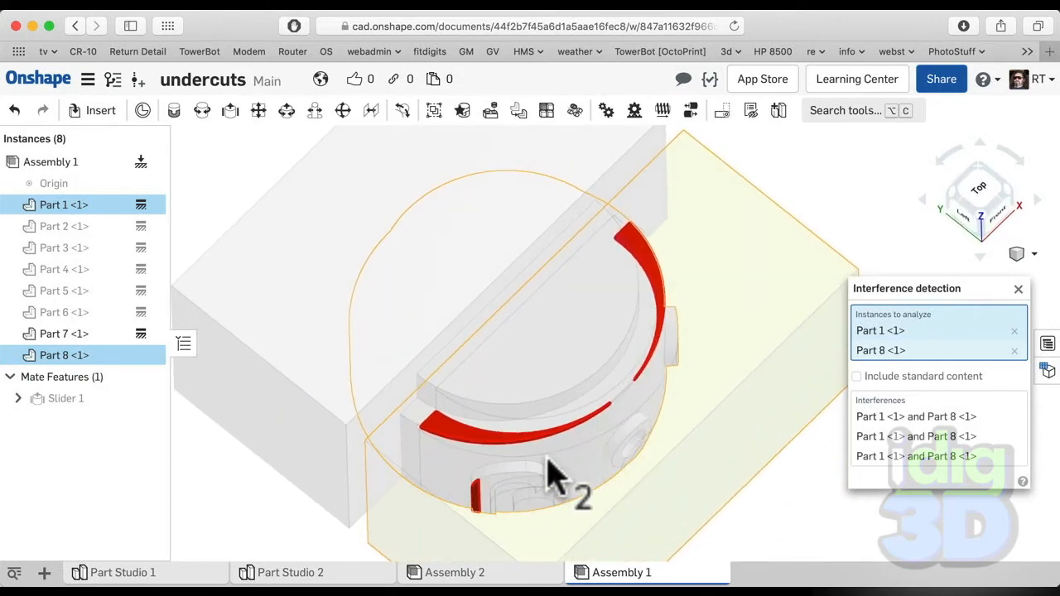
drag(555, 476, 526, 406)
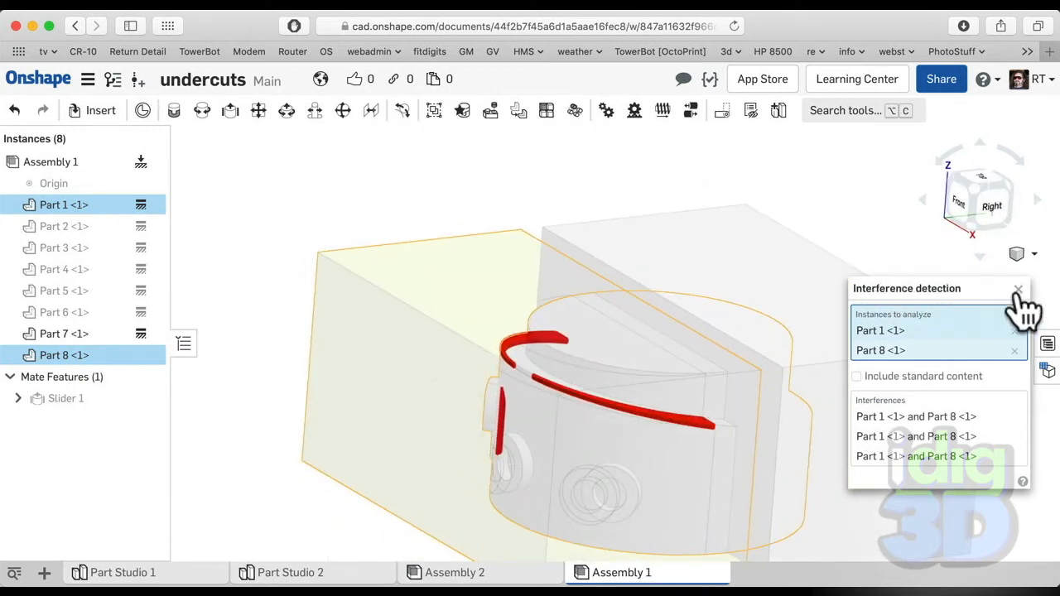
Close the interference detection panel and hide Part 8
click(1017, 288)
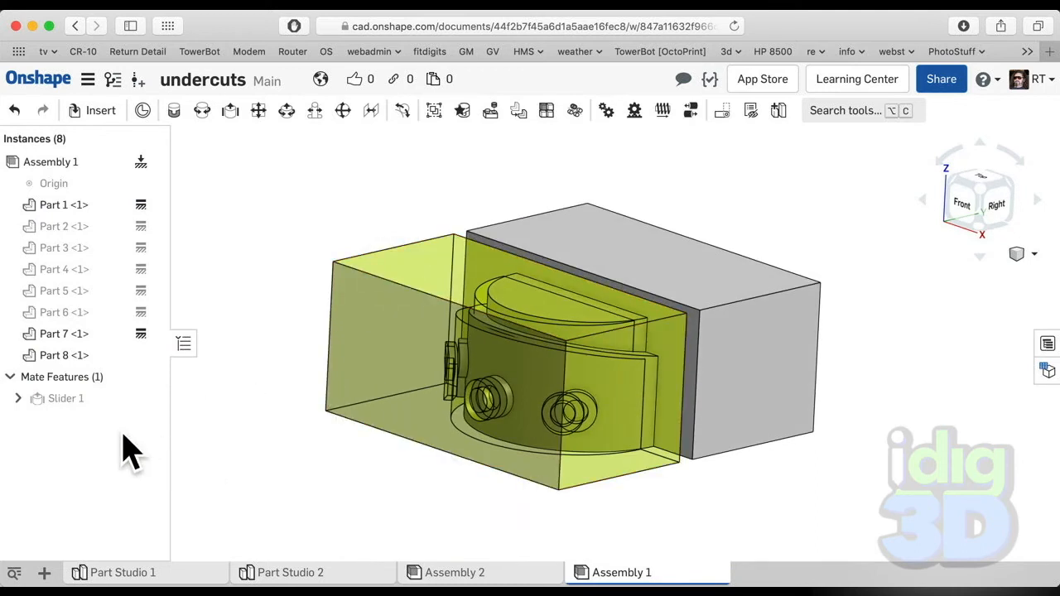
mouse_move(156, 354)
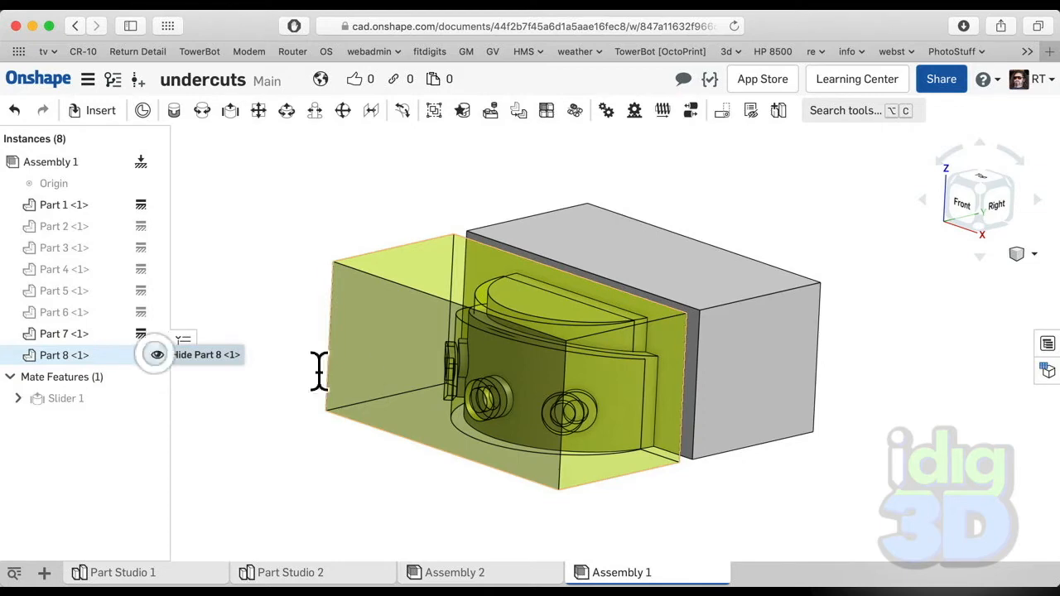
click(156, 354)
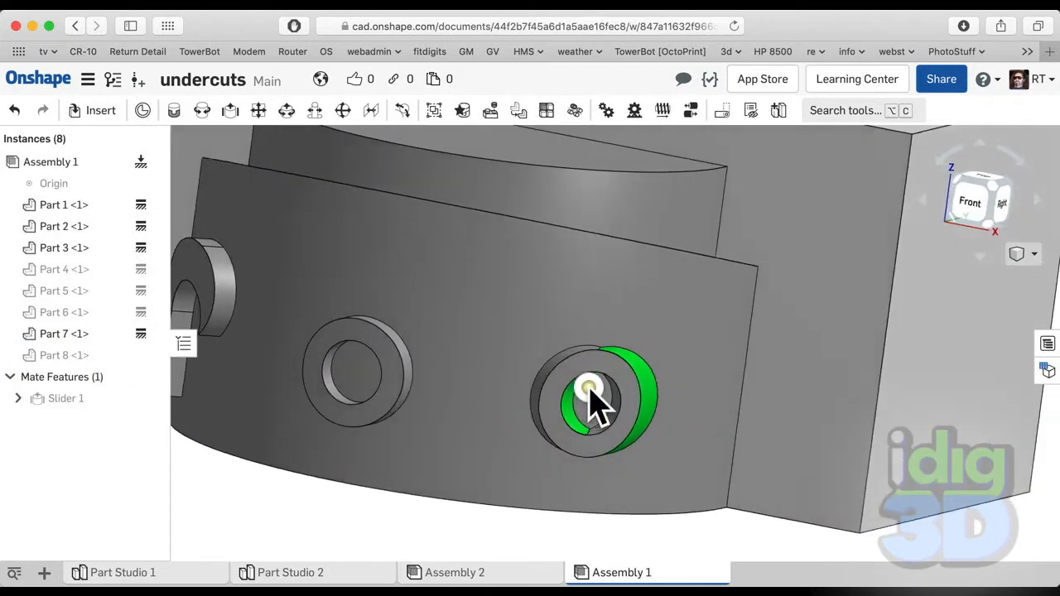
Orbit above, below and to the front of the green boss projections, then toward the mug's side
drag(587, 393, 596, 435)
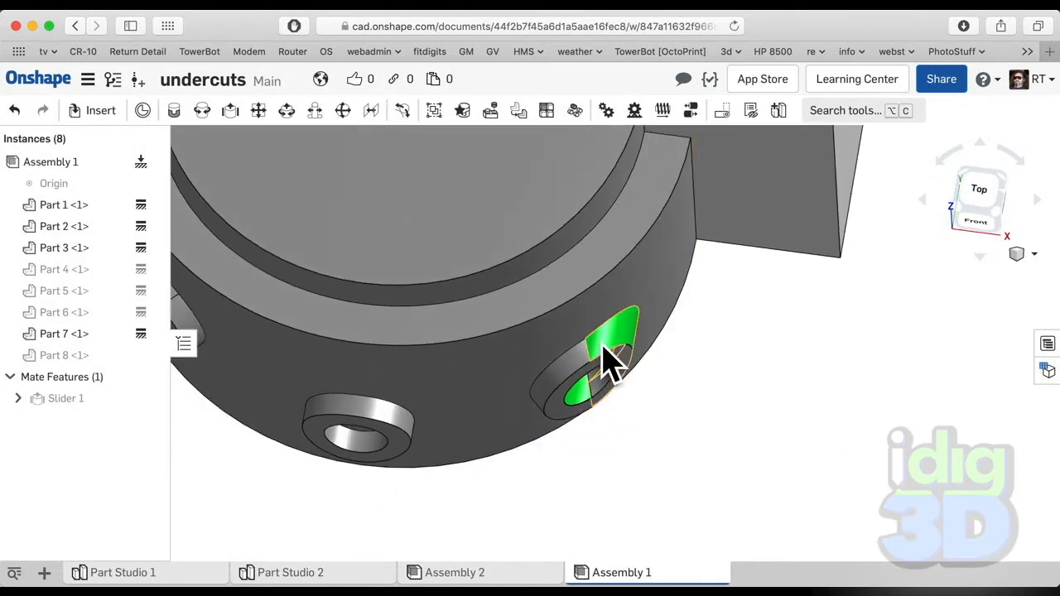
drag(604, 364, 616, 393)
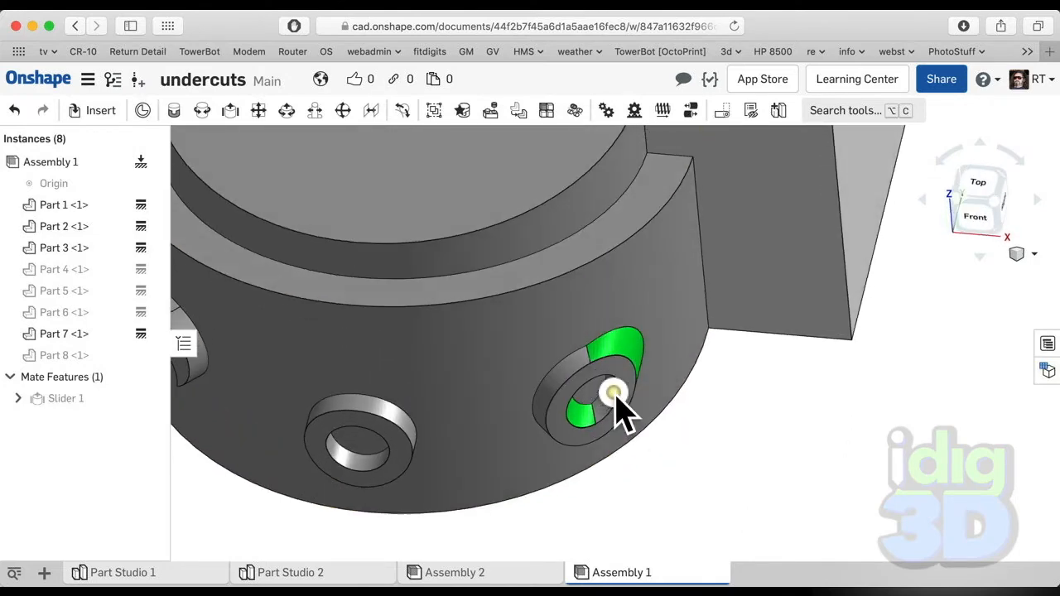
drag(613, 397, 613, 331)
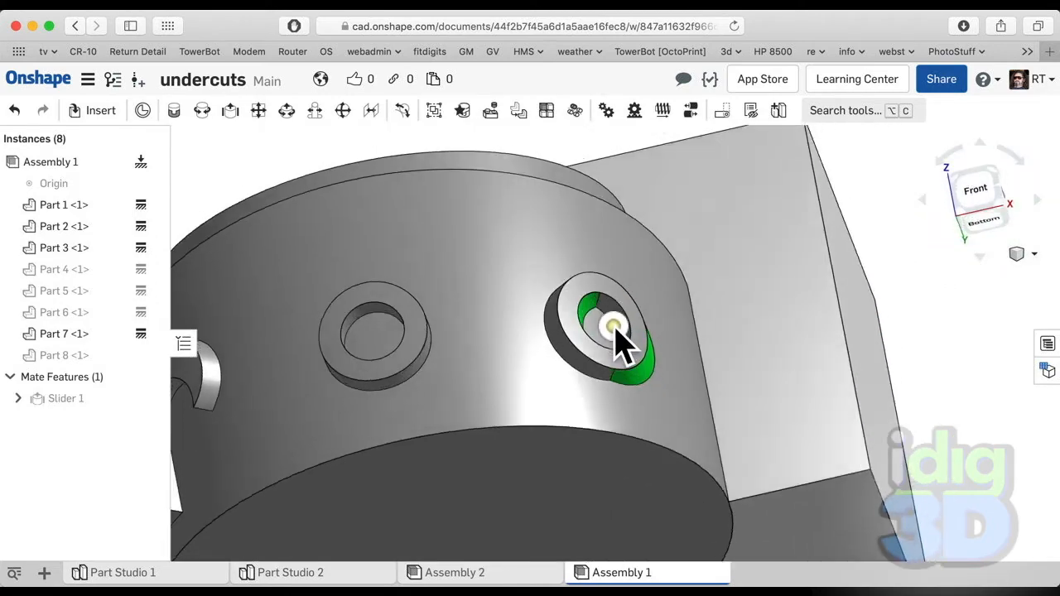
drag(613, 331, 604, 315)
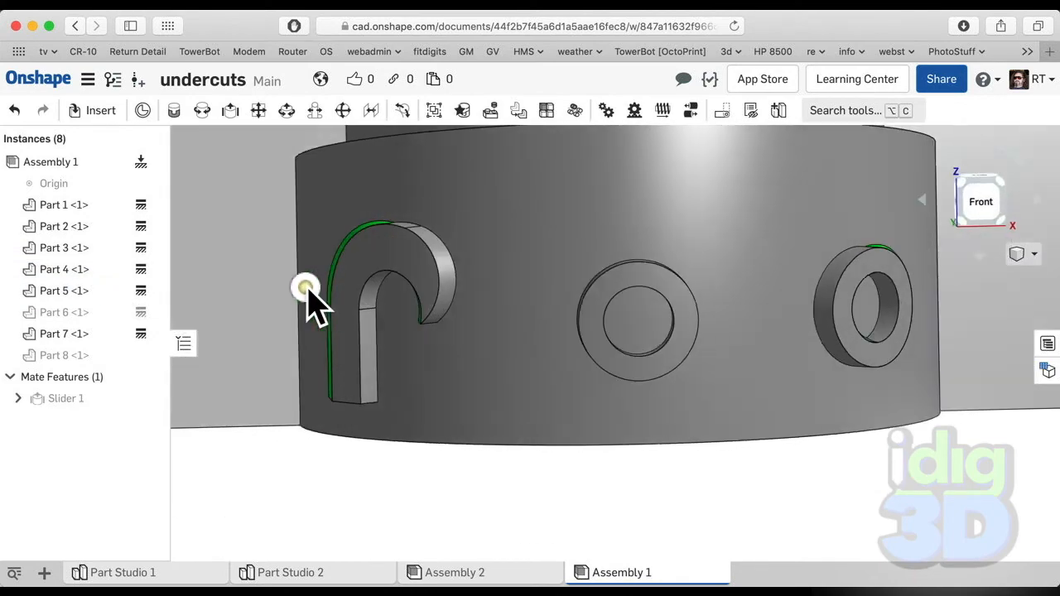
drag(306, 288, 321, 287)
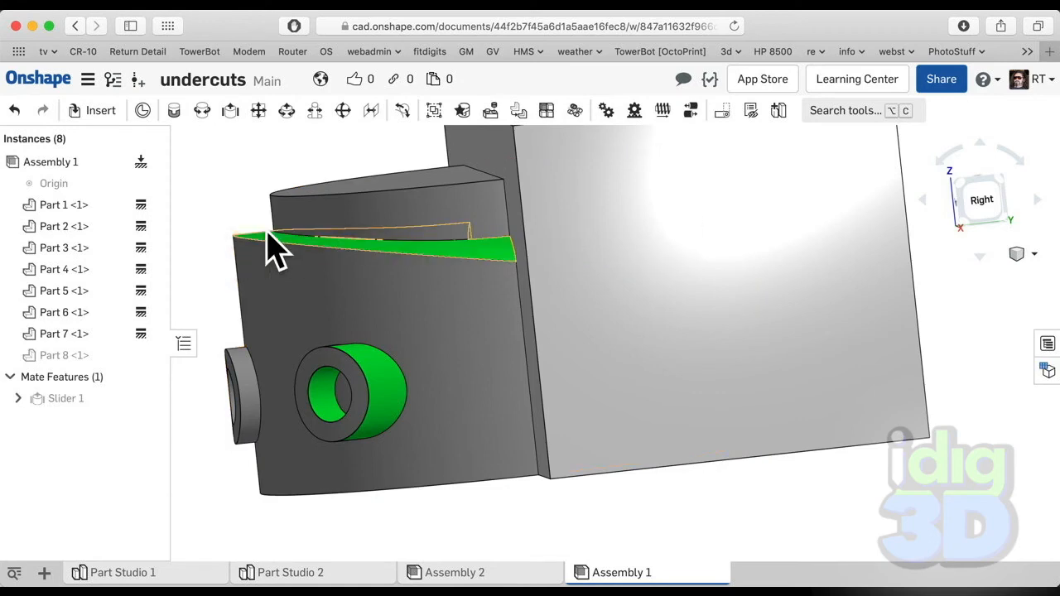
Follow the green lip projection from the side, then view the whole mold from the front
drag(274, 248, 456, 282)
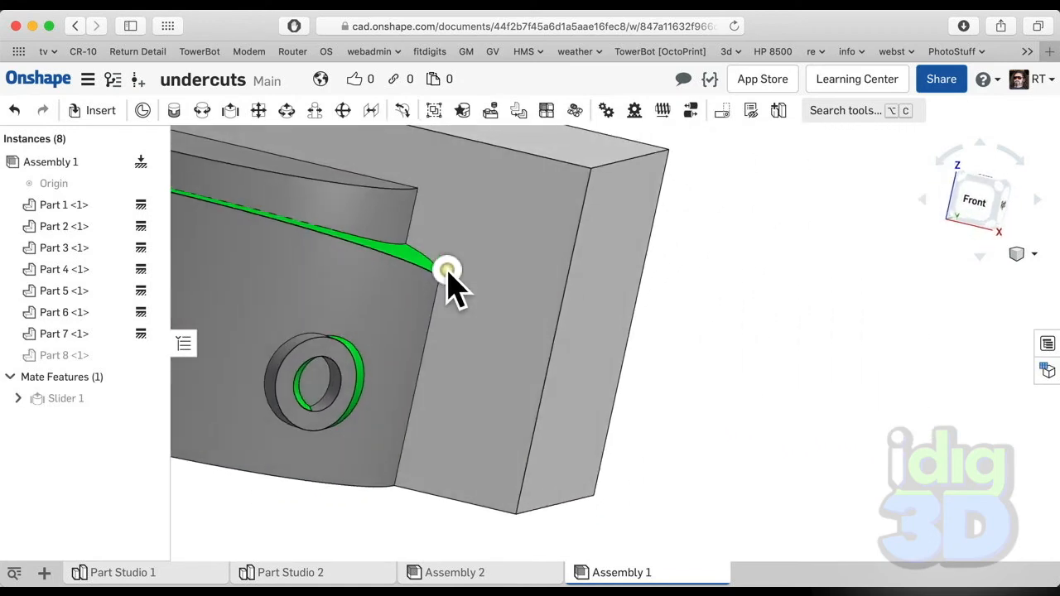
drag(447, 270, 460, 265)
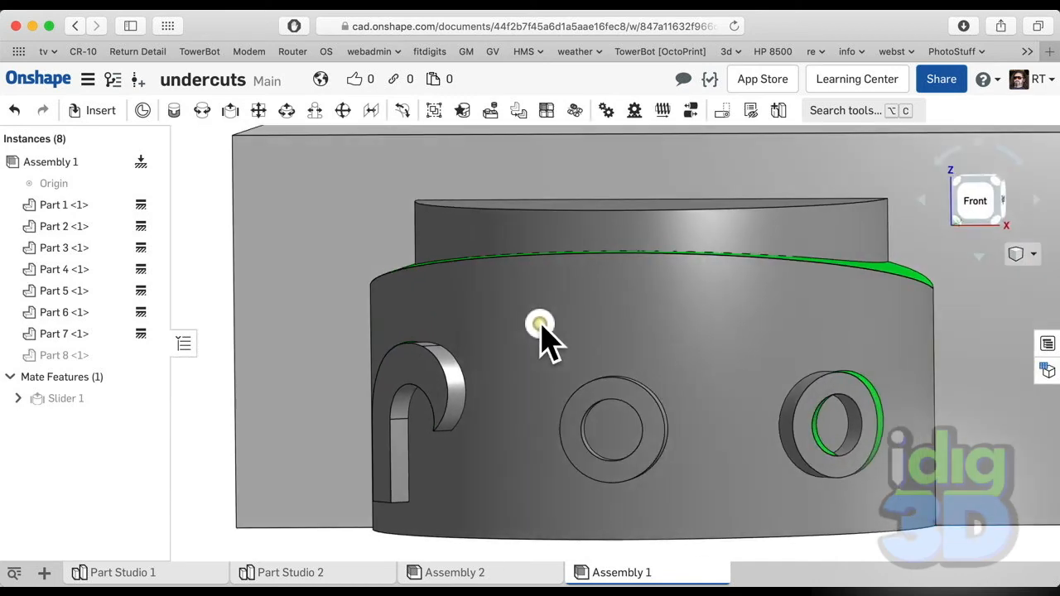
drag(538, 323, 629, 306)
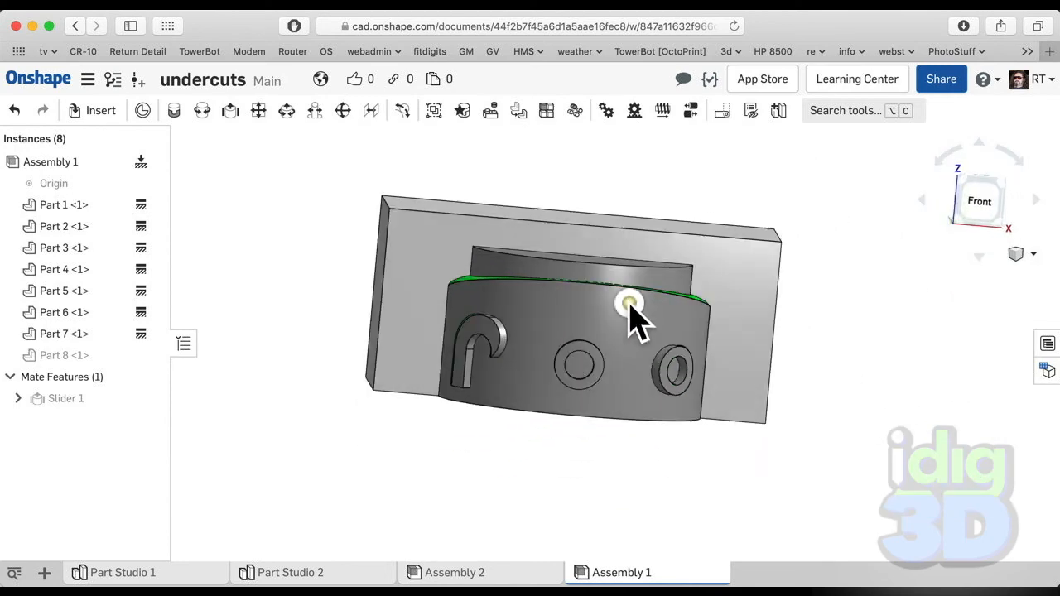
drag(630, 307, 737, 298)
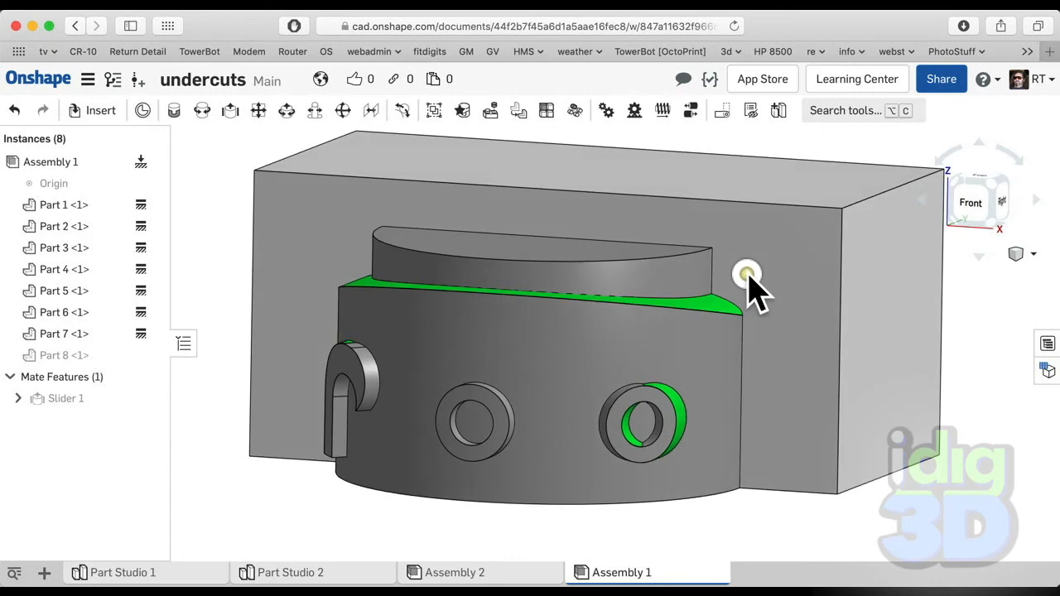
drag(745, 274, 484, 302)
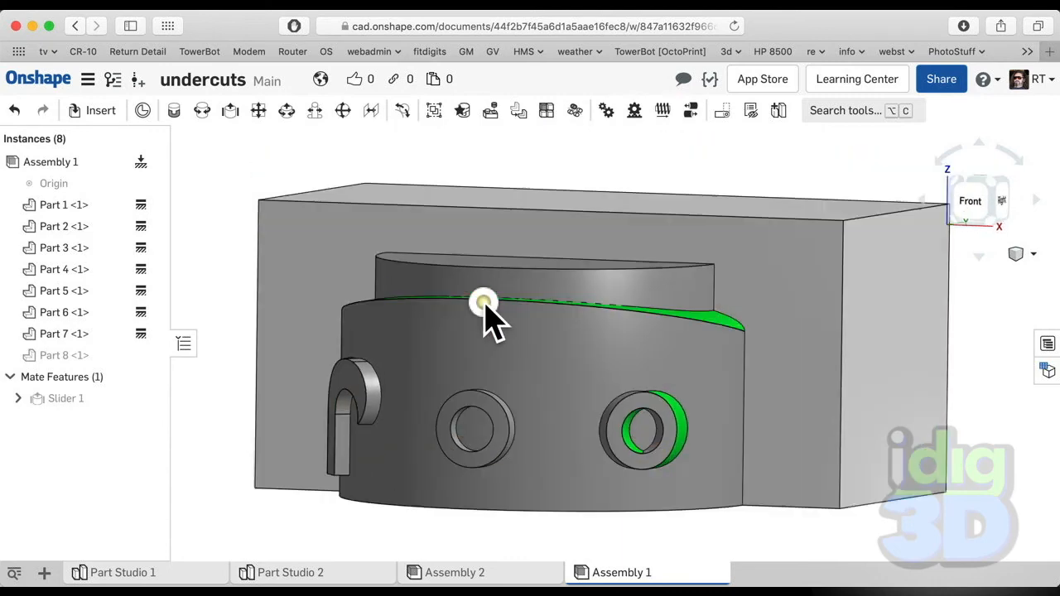